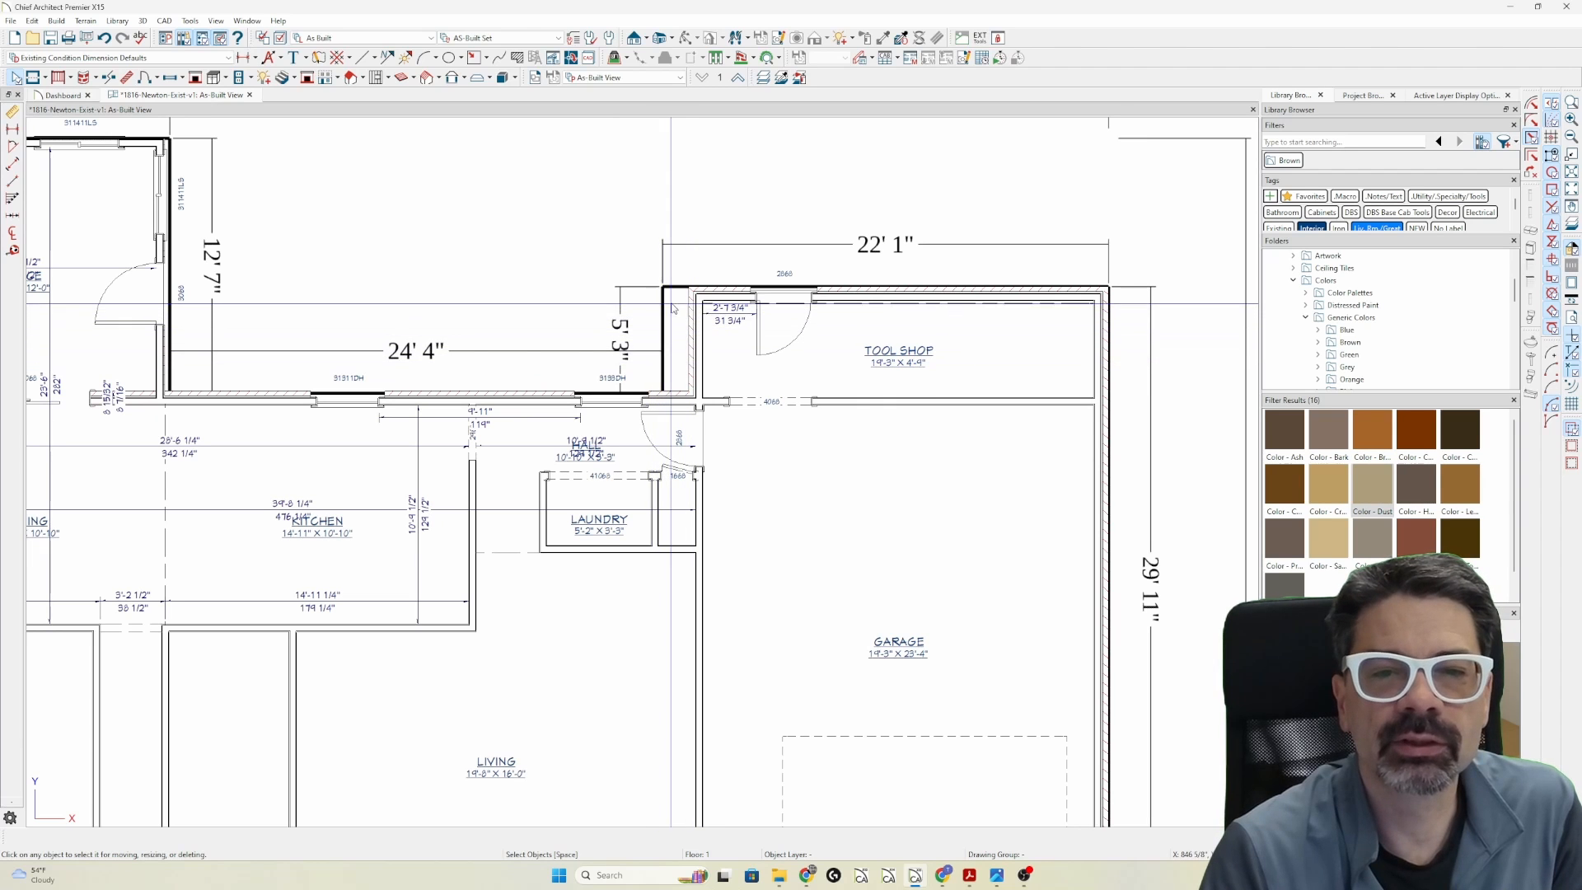
# Step: Select the garage door's Width field in Exterior Door Specification, height still 84 inches
pyautogui.click(693, 307)
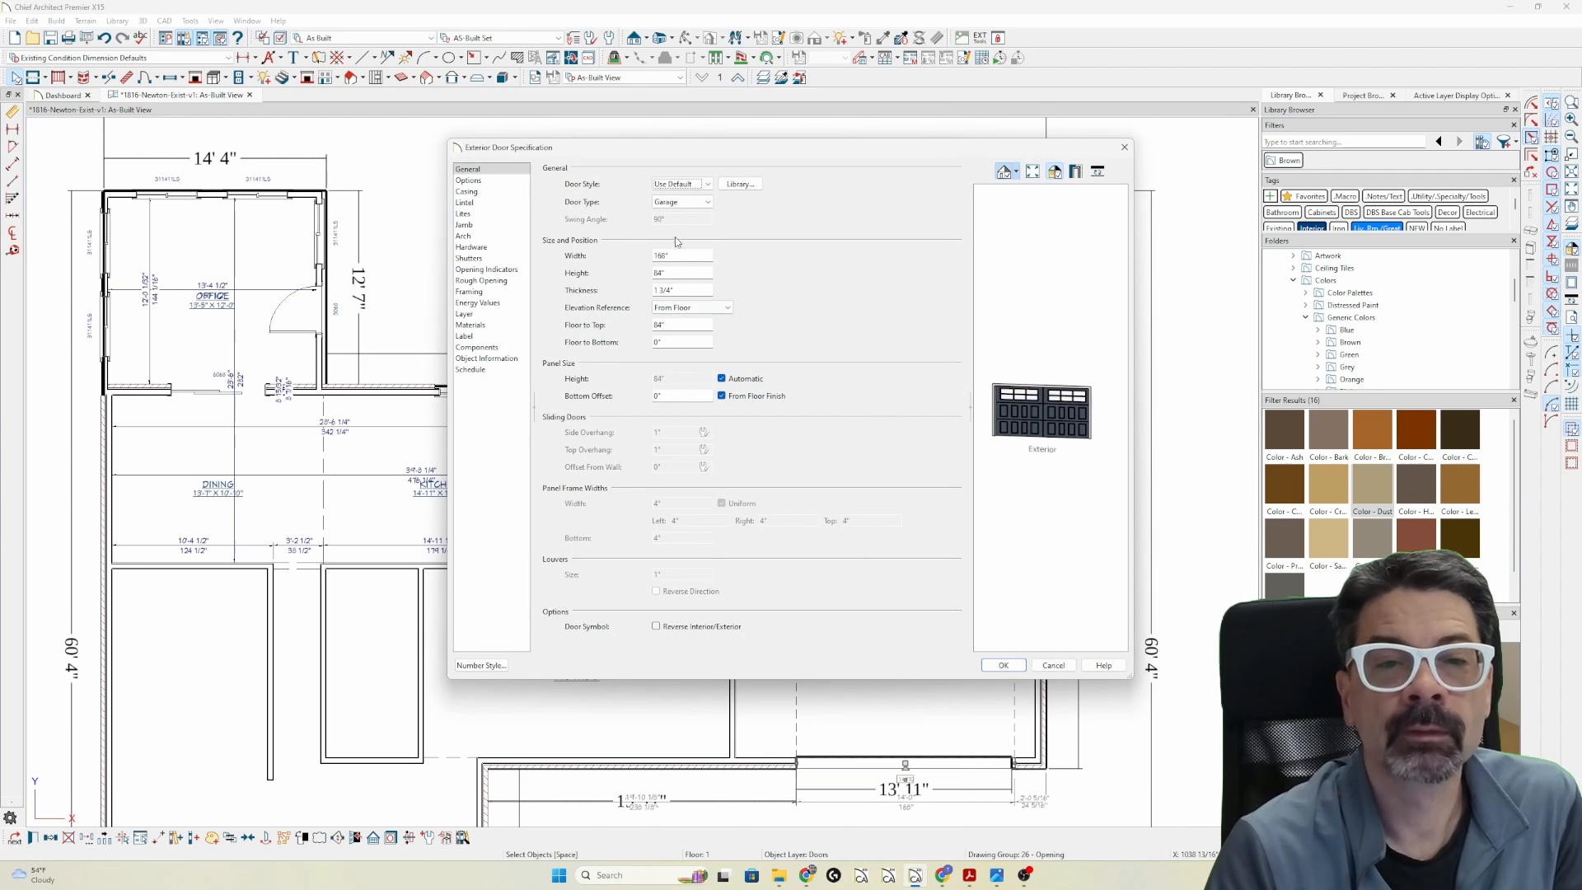
pyautogui.click(682, 255)
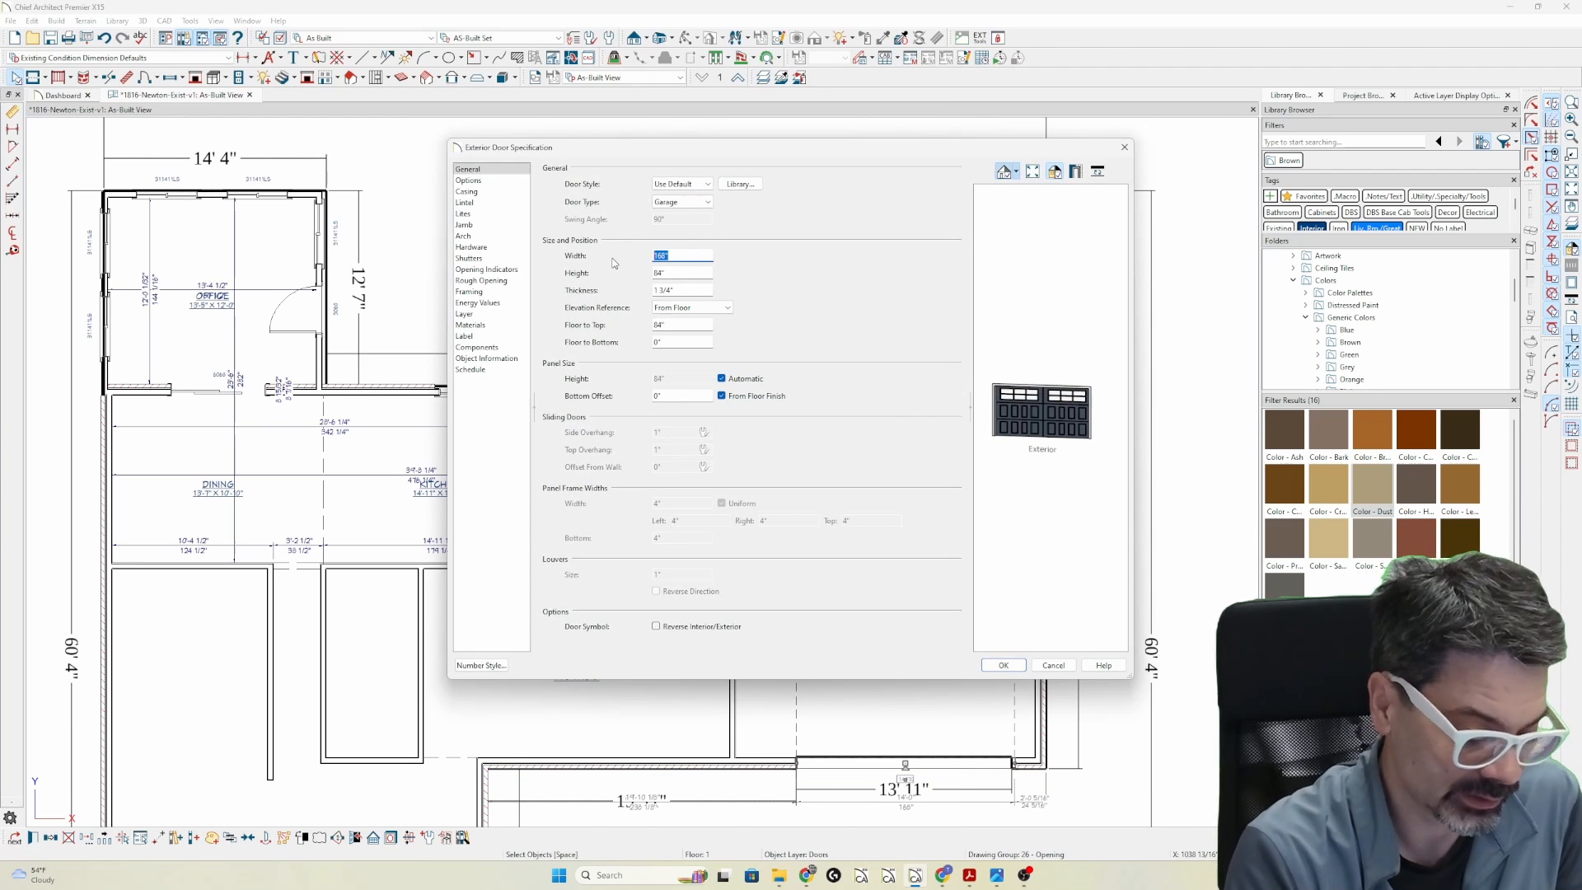